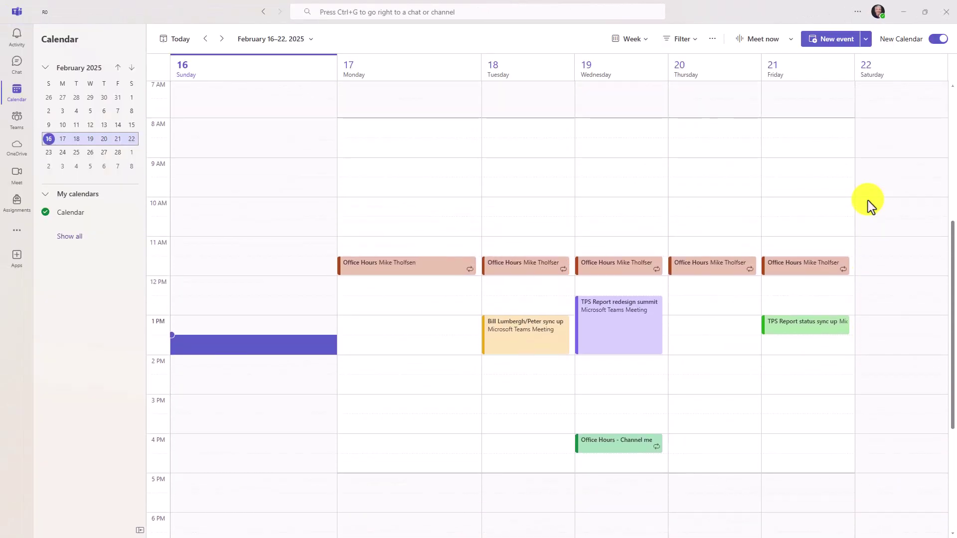
mouse_move(70, 236)
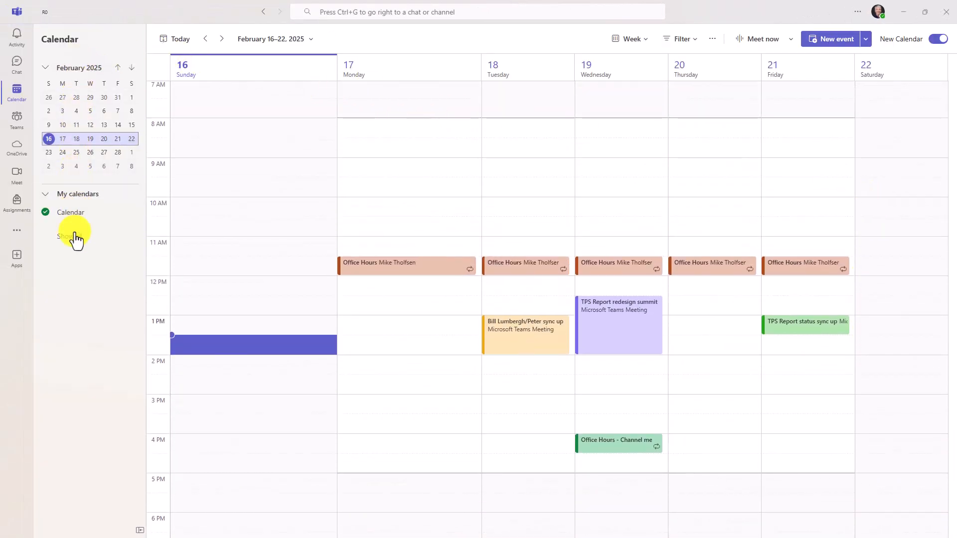
Show all calendars, including United States holidays, Birthdays and the group calendars.
click(68, 236)
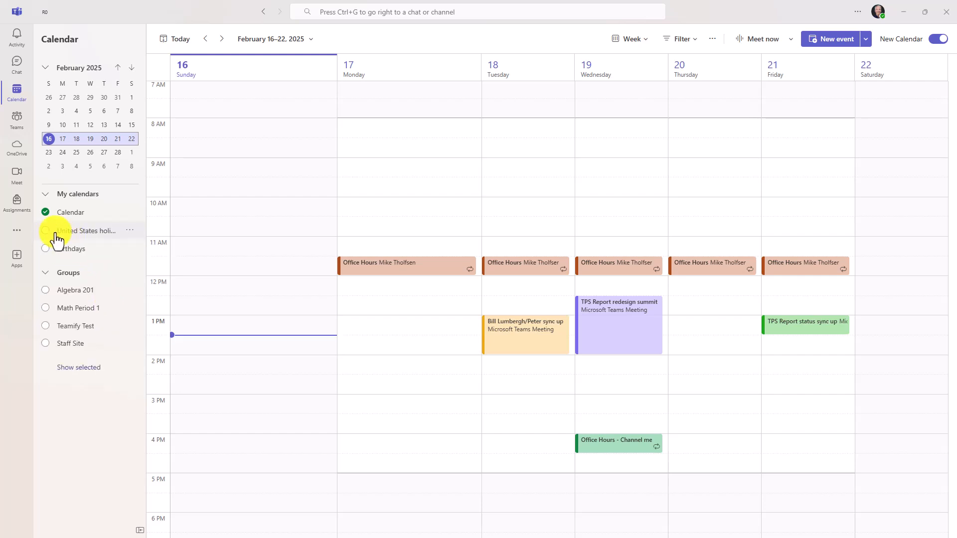
mouse_move(53, 294)
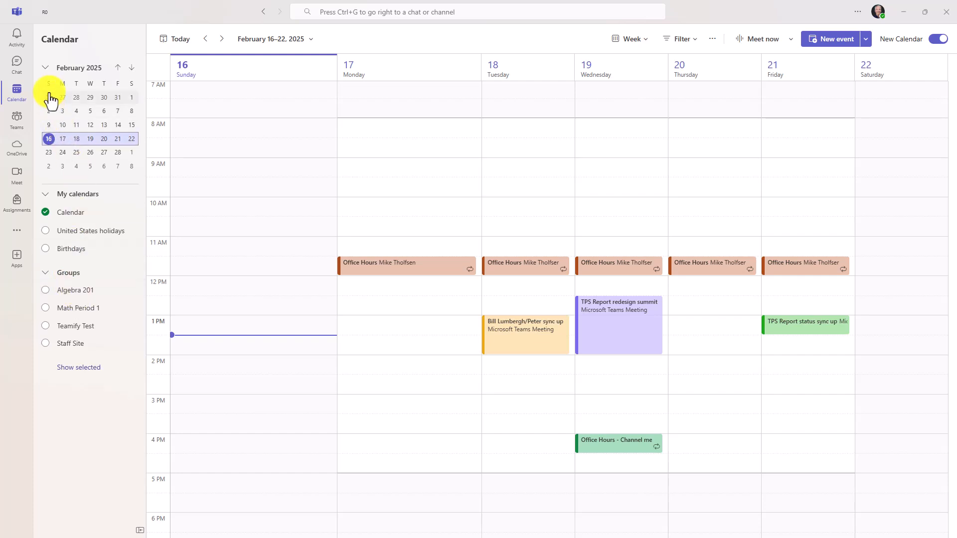
mouse_move(655, 45)
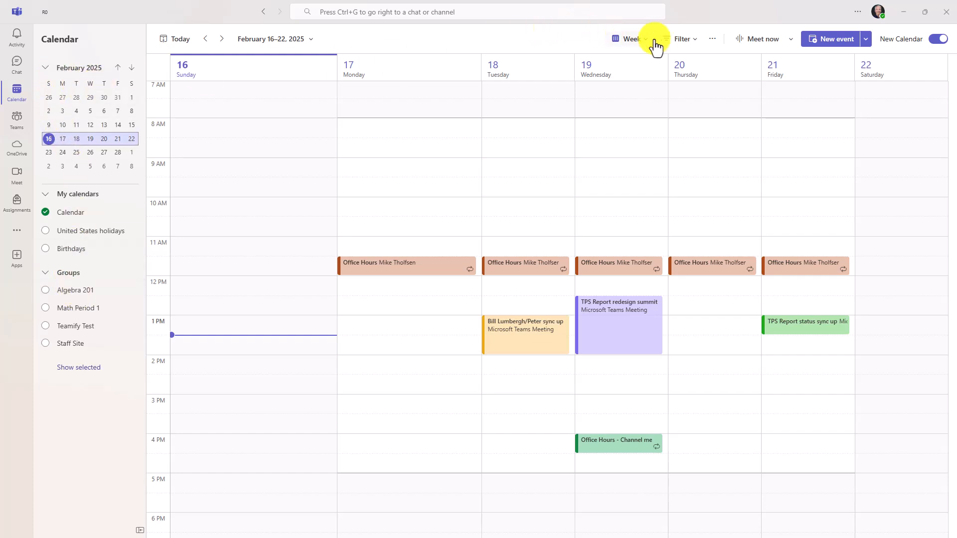
Review and adjust the calendar's time scale options from the view menu.
click(631, 39)
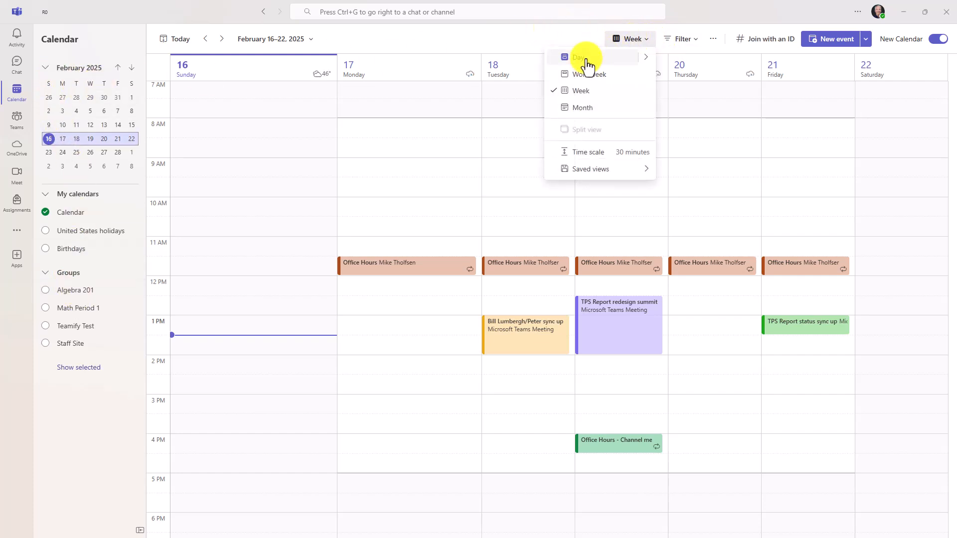
mouse_move(592, 130)
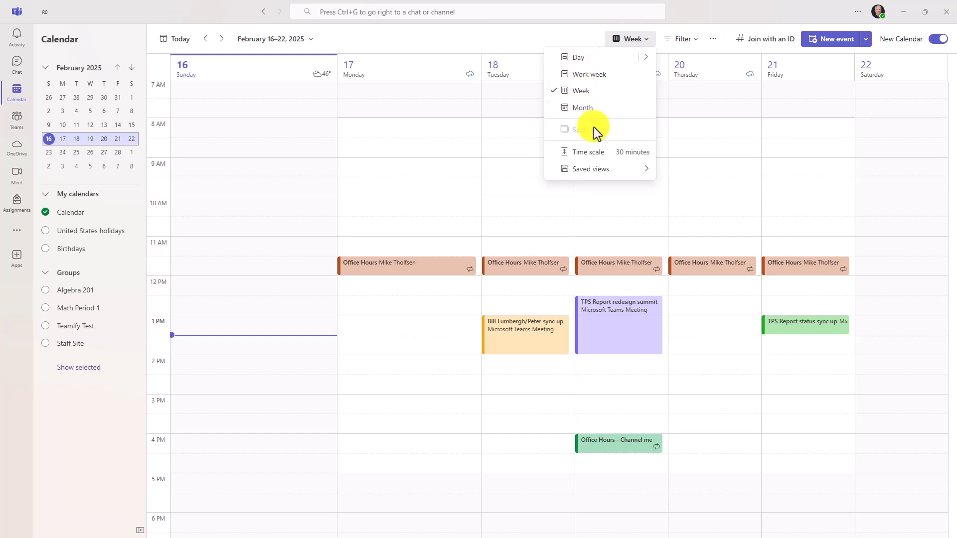
mouse_move(582, 155)
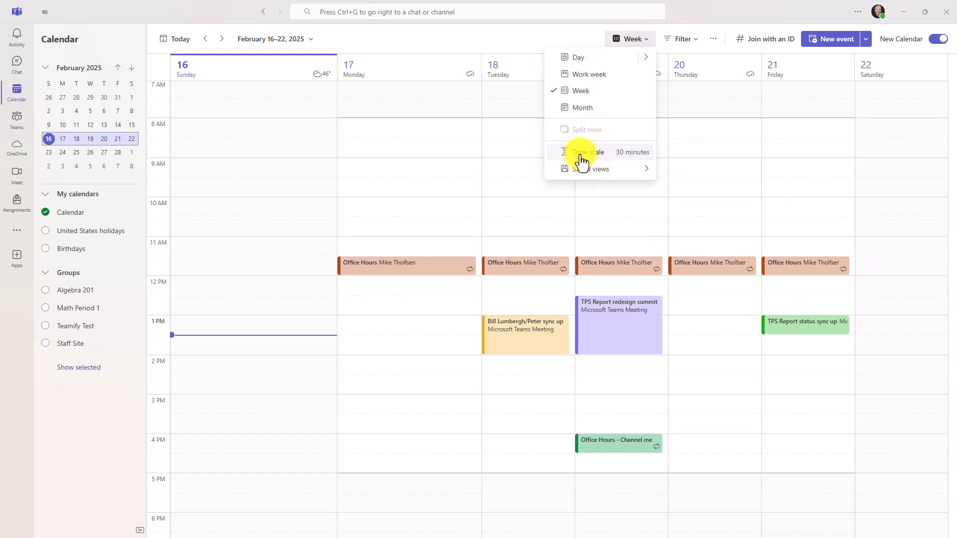
click(588, 152)
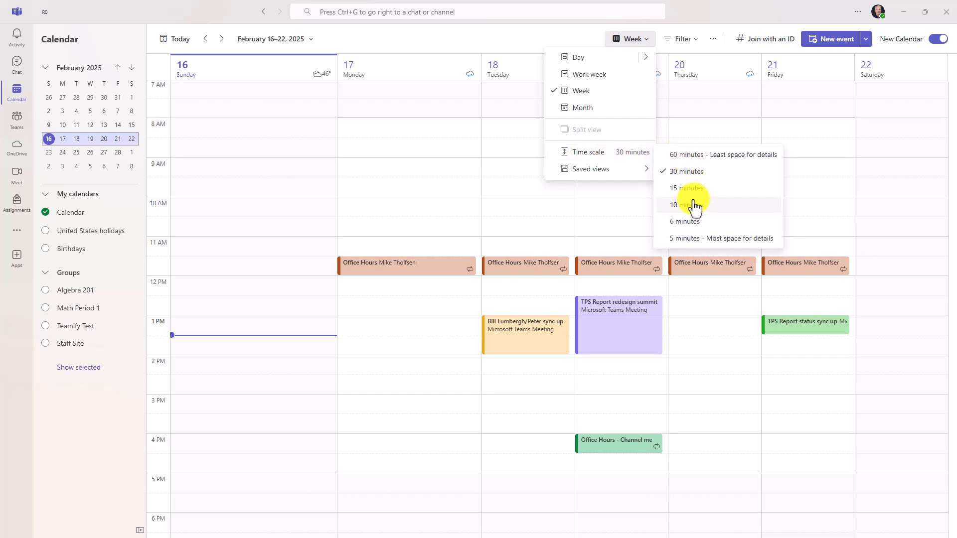
click(682, 205)
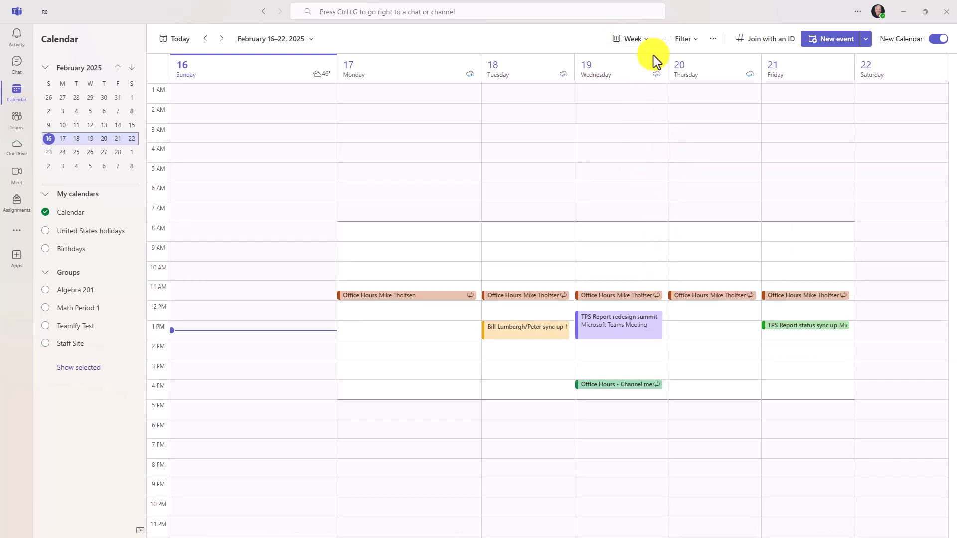
Switch the calendar to a 4-day view covering February 16–19, 2025.
click(629, 39)
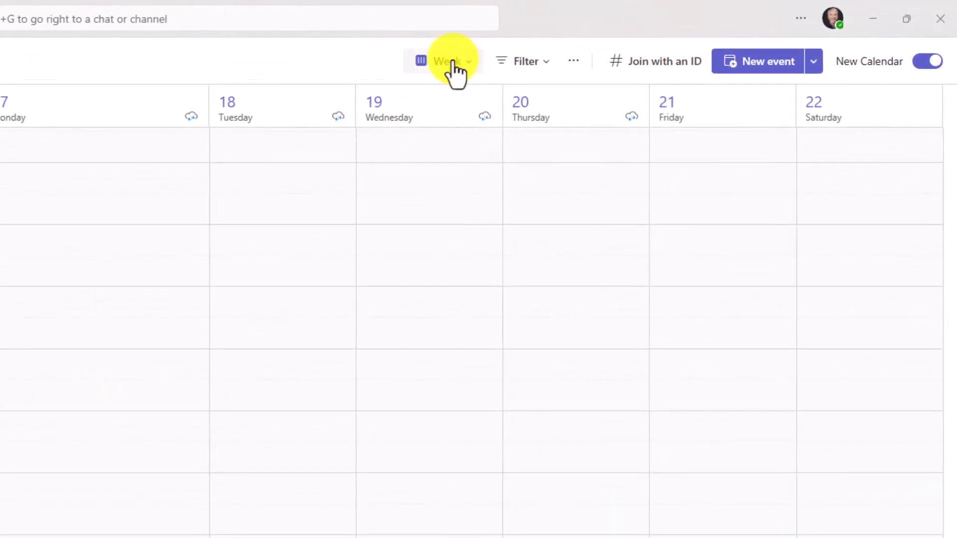
click(446, 61)
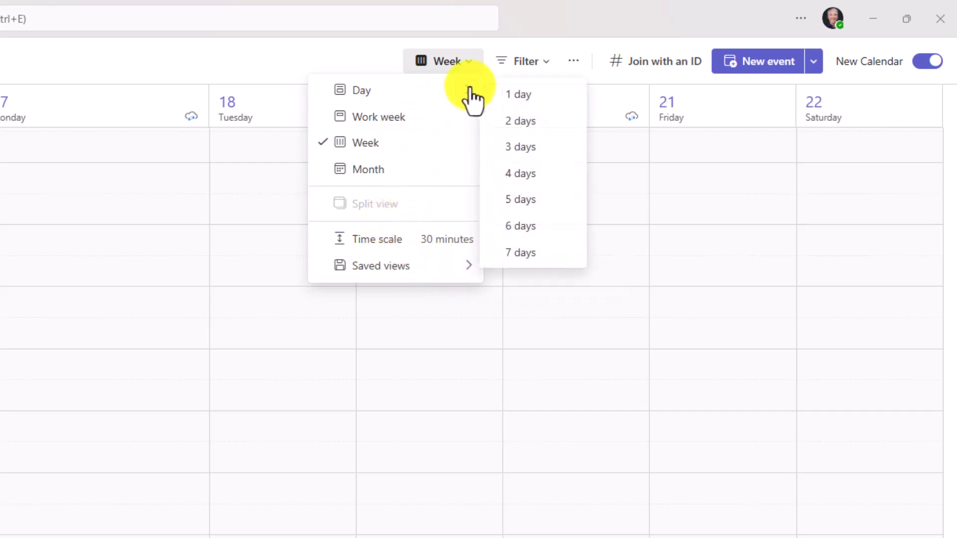
mouse_move(528, 172)
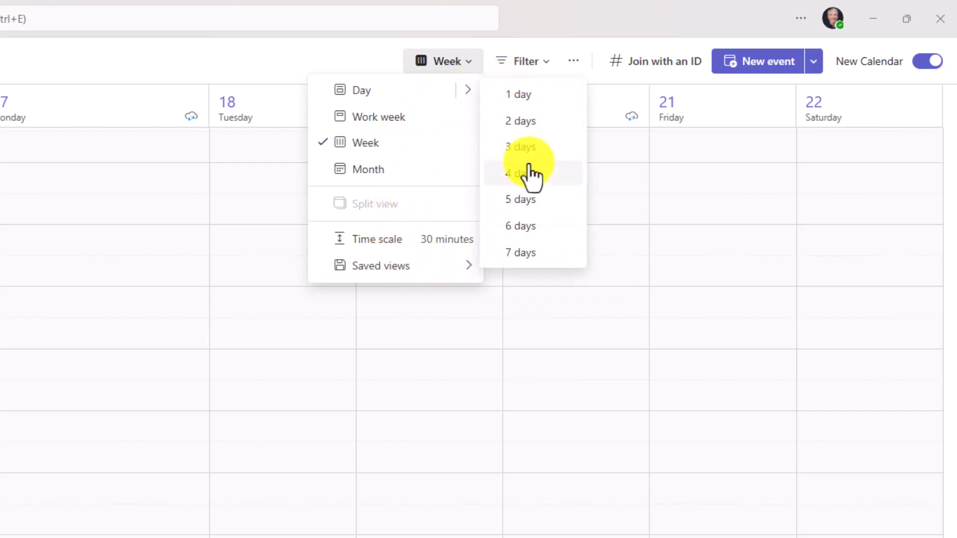
click(529, 173)
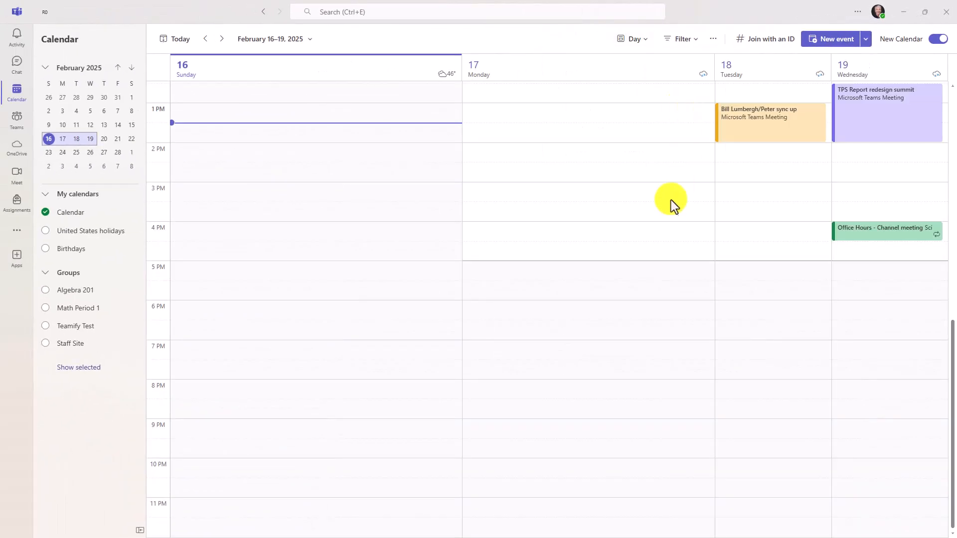
click(633, 39)
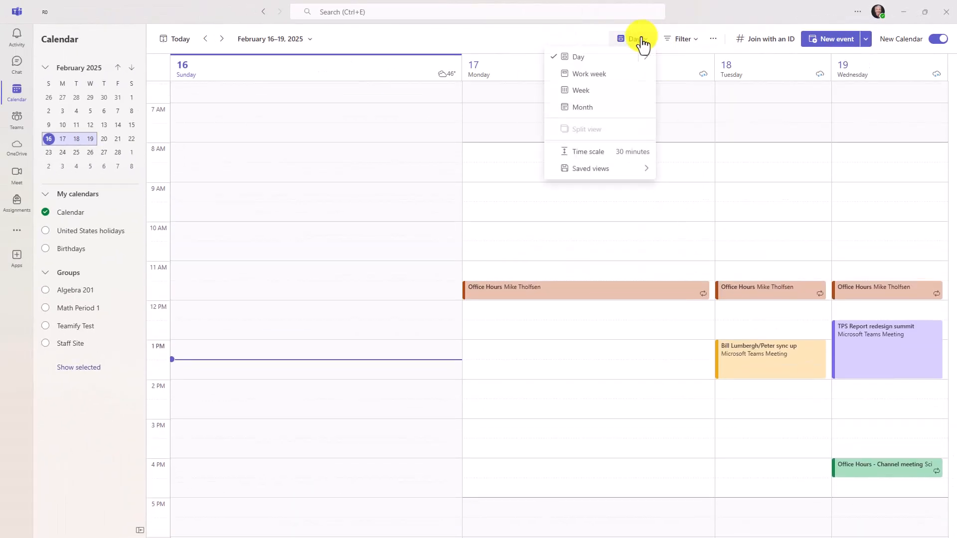
Switch to the February 17–21 work week and review the event filter options.
click(587, 74)
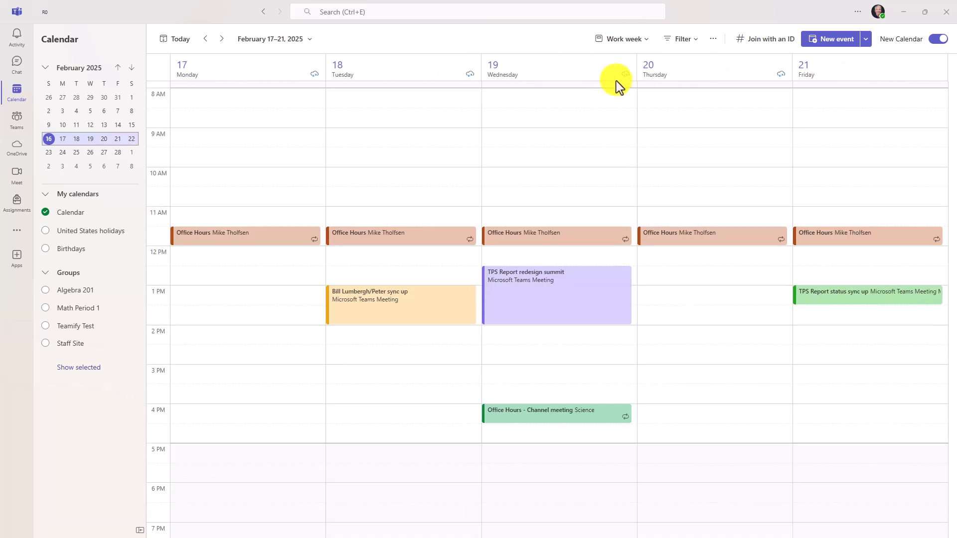
click(680, 39)
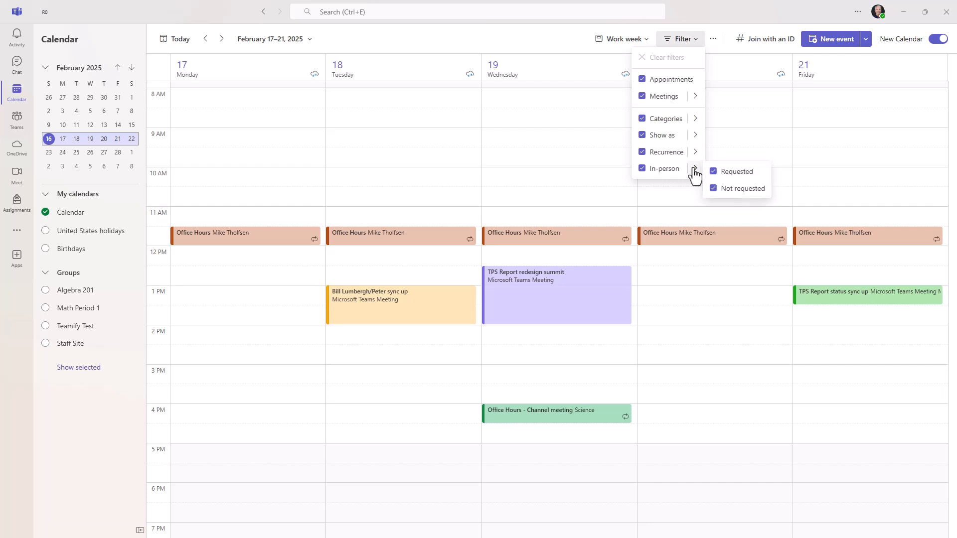
mouse_move(674, 82)
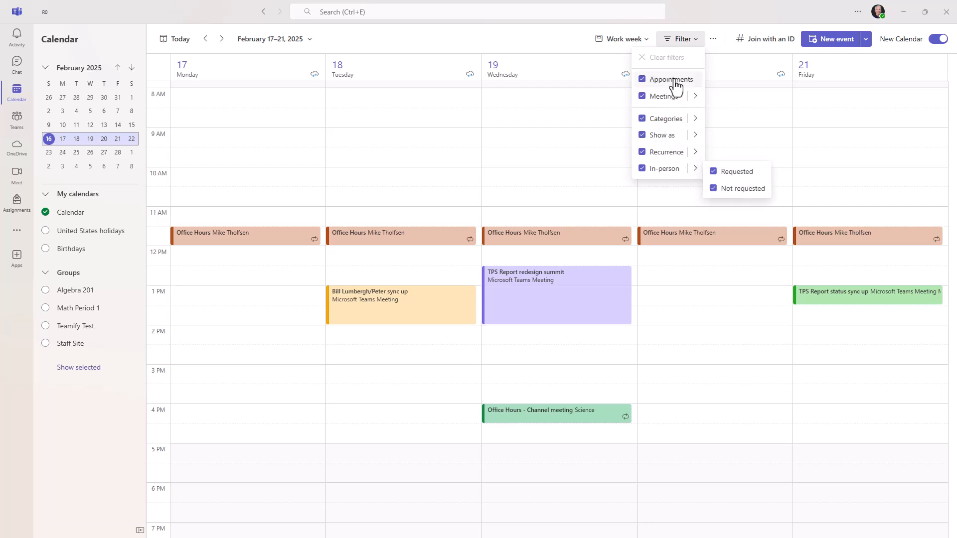
click(713, 39)
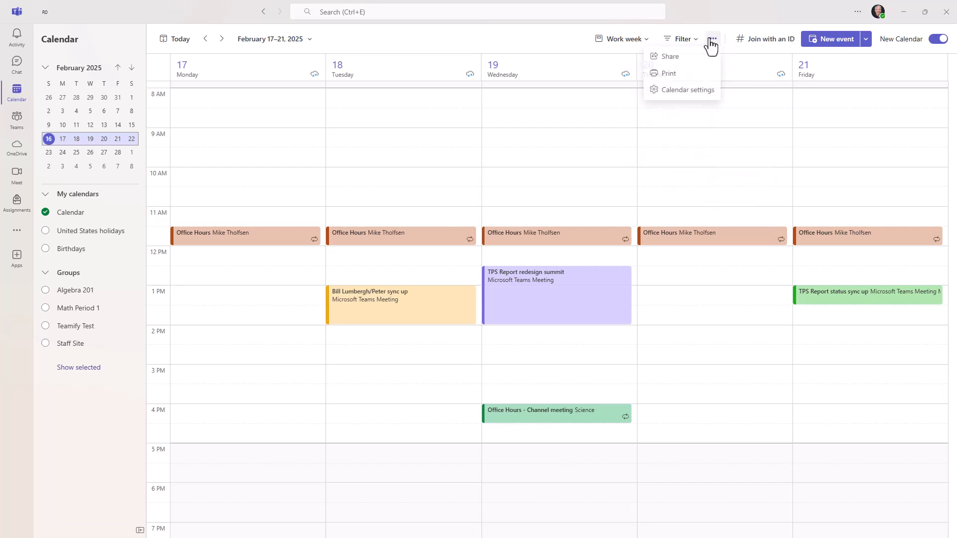
Share the calendar with Alex Wilbur using the 'Can view all details' permission.
click(669, 56)
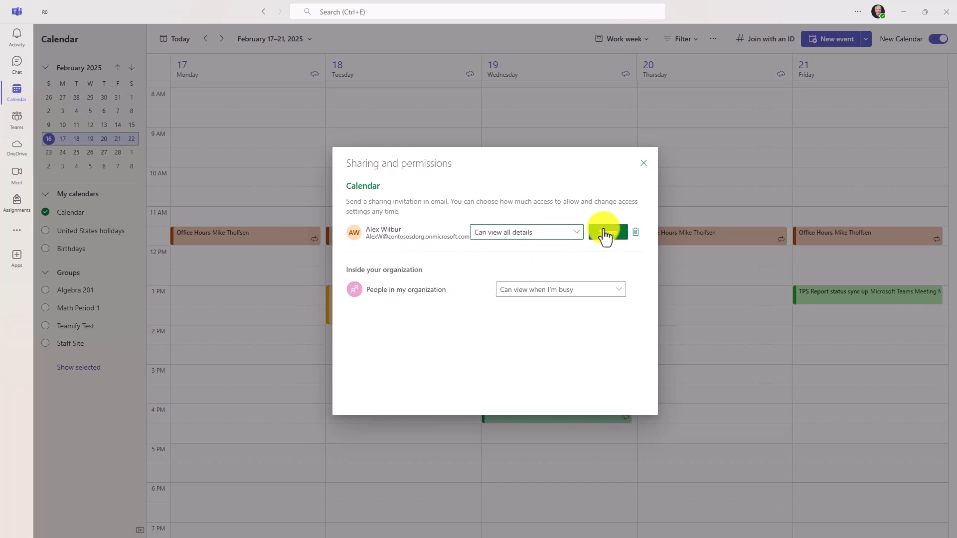
click(526, 232)
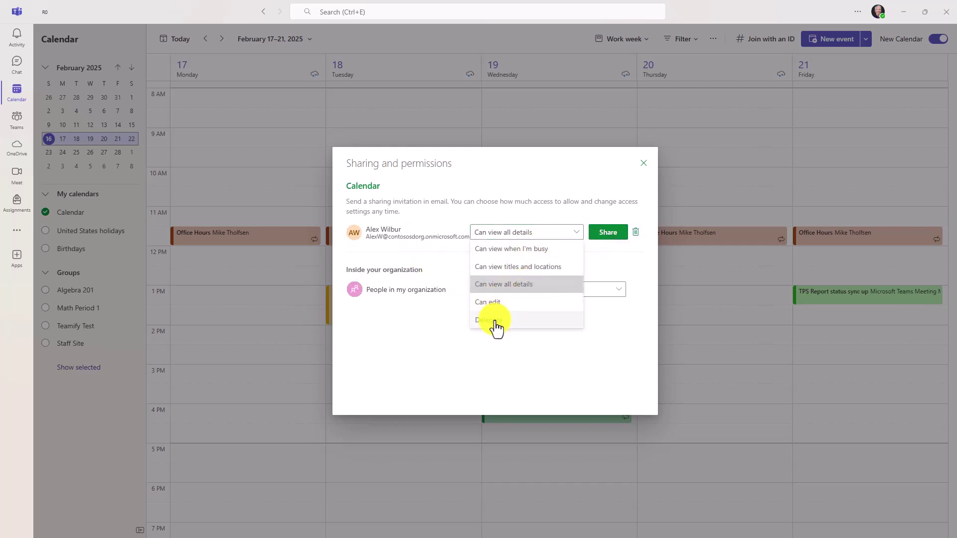
click(511, 248)
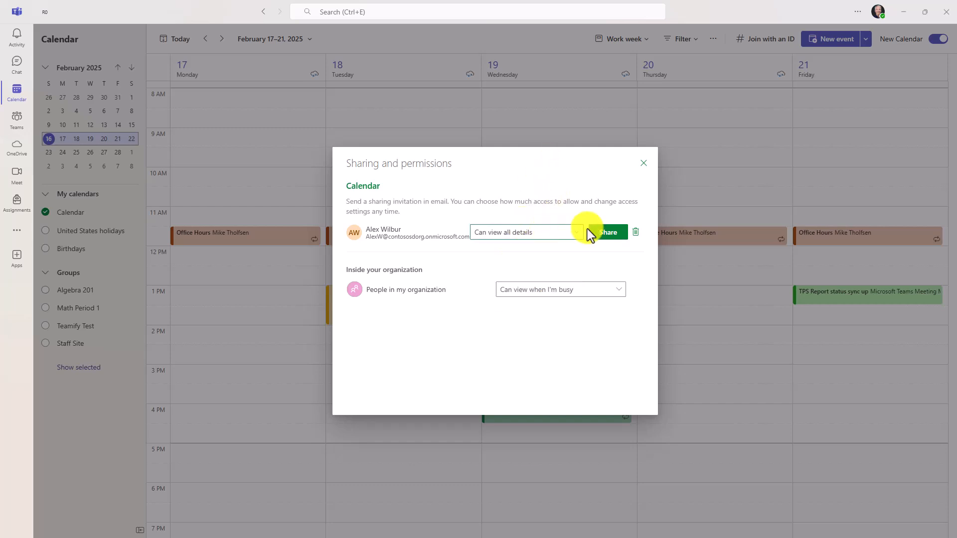
click(608, 231)
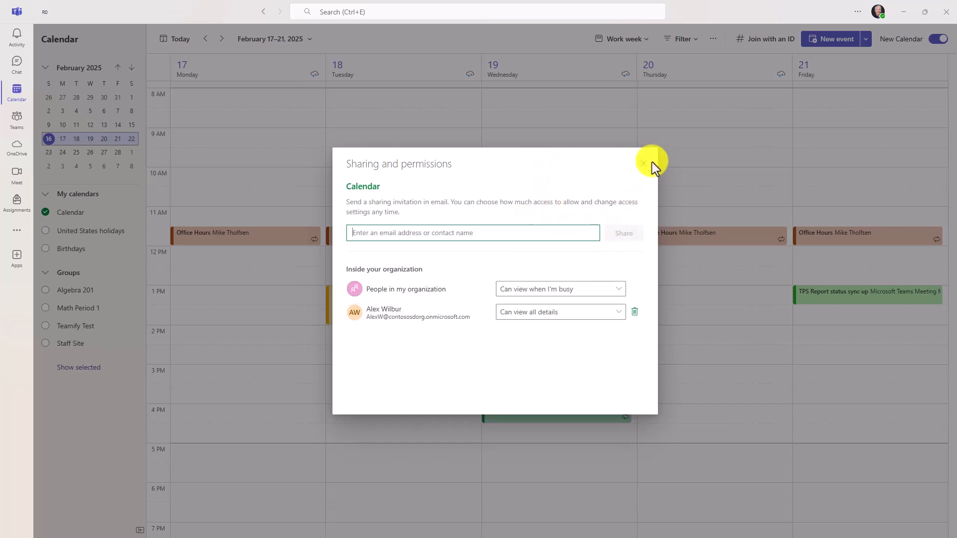
click(712, 39)
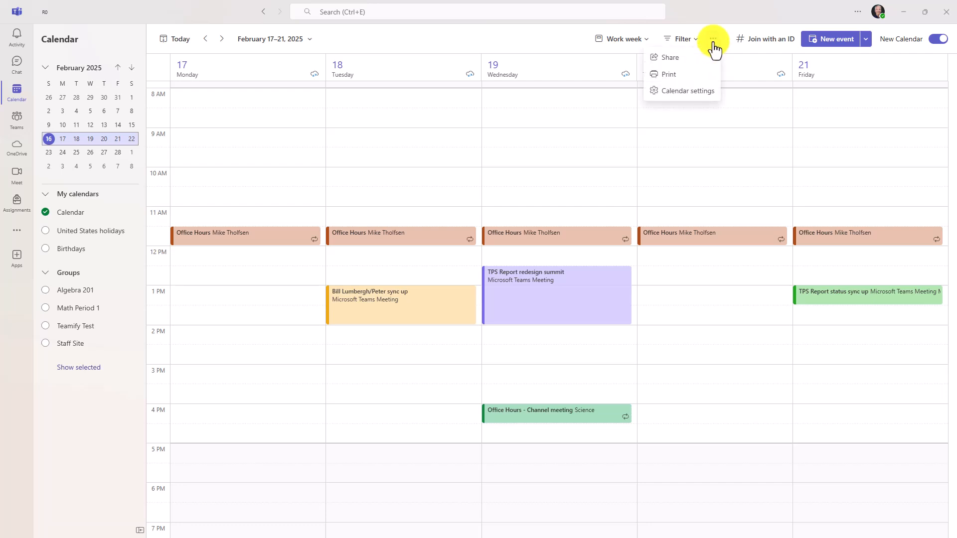
click(668, 74)
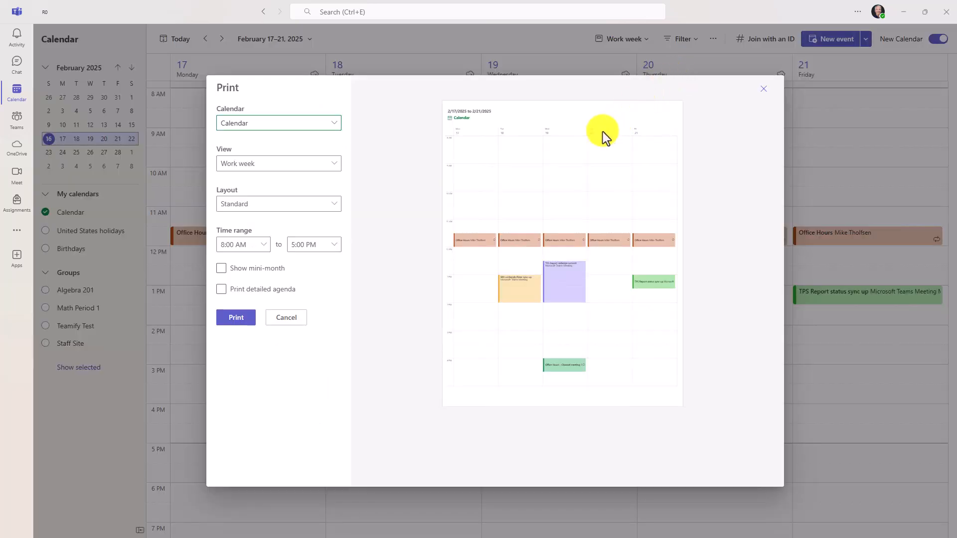
mouse_move(483, 132)
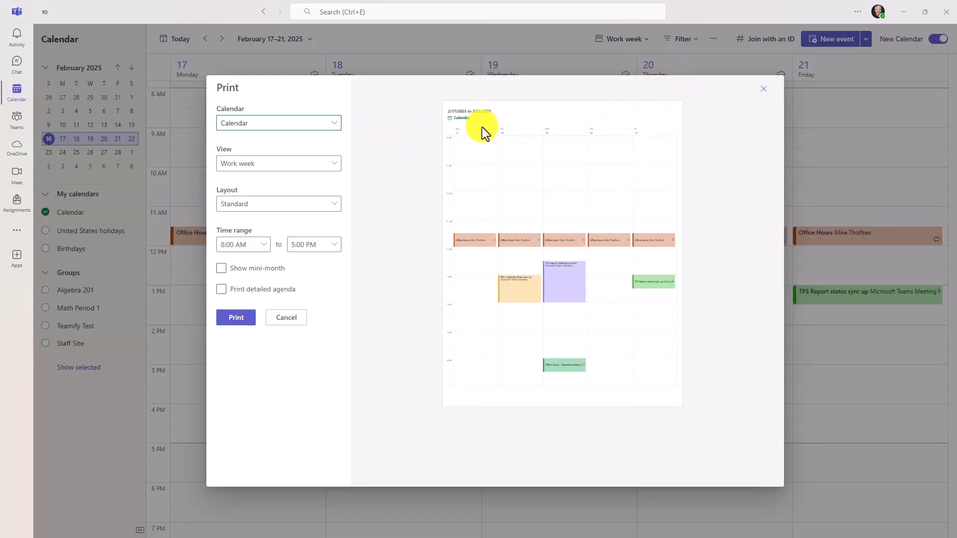
click(220, 289)
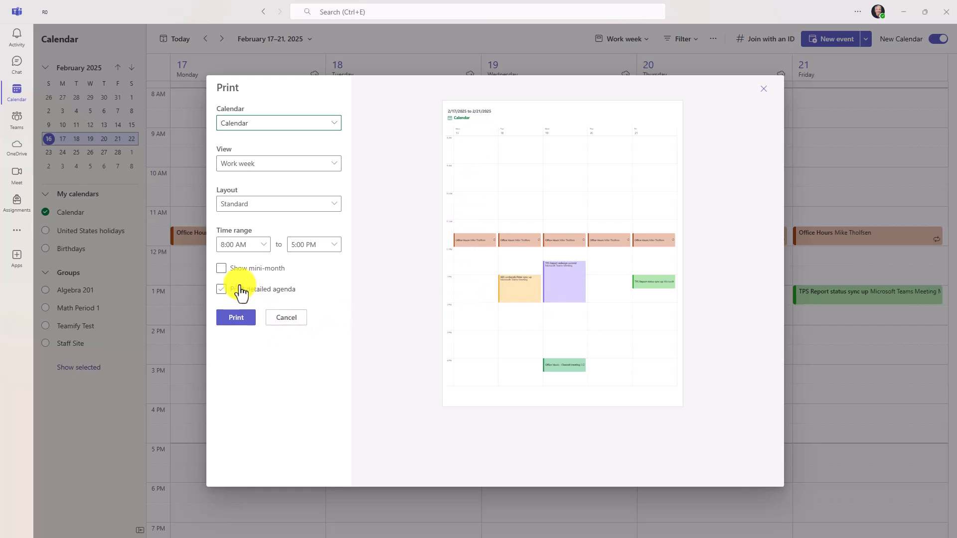
click(221, 289)
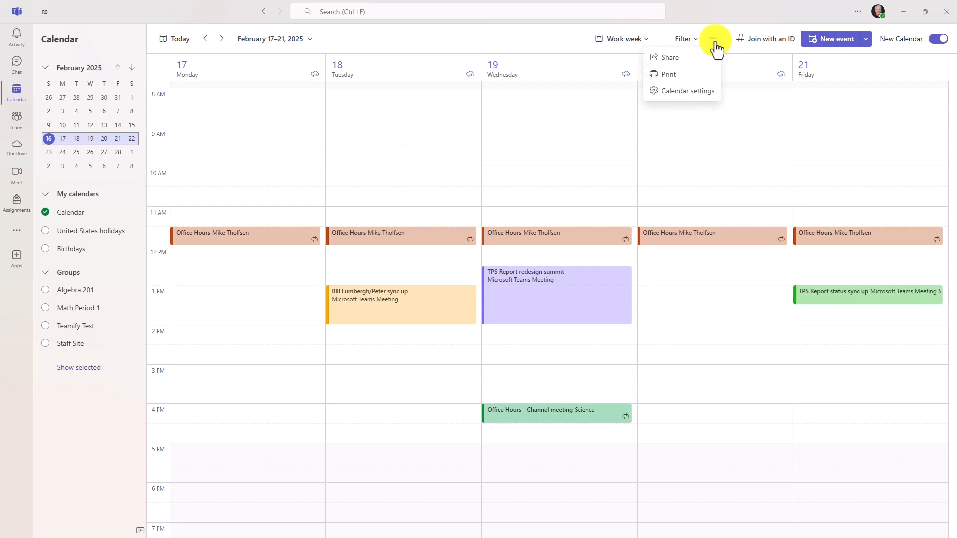
Set the Redmond, WA weather to Fahrenheit in calendar settings and save.
click(687, 90)
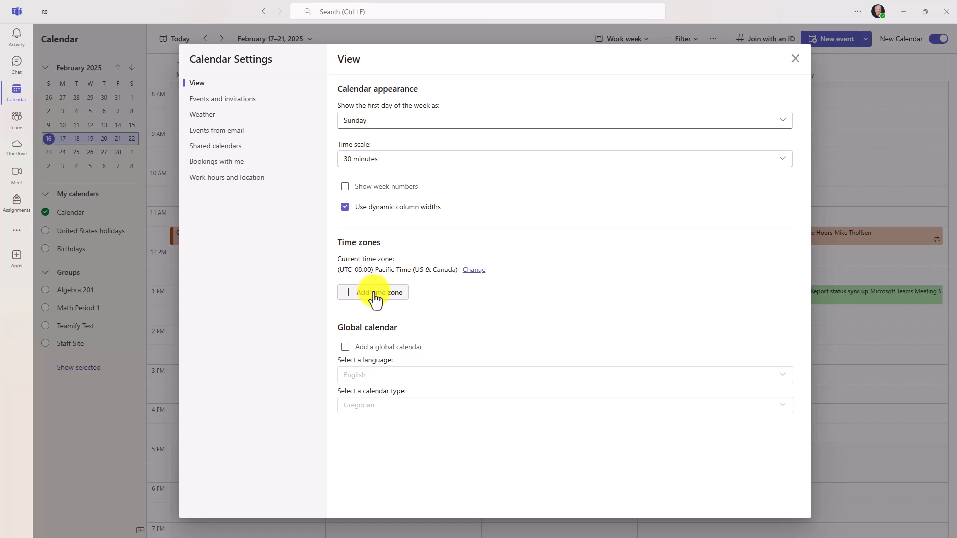
click(373, 293)
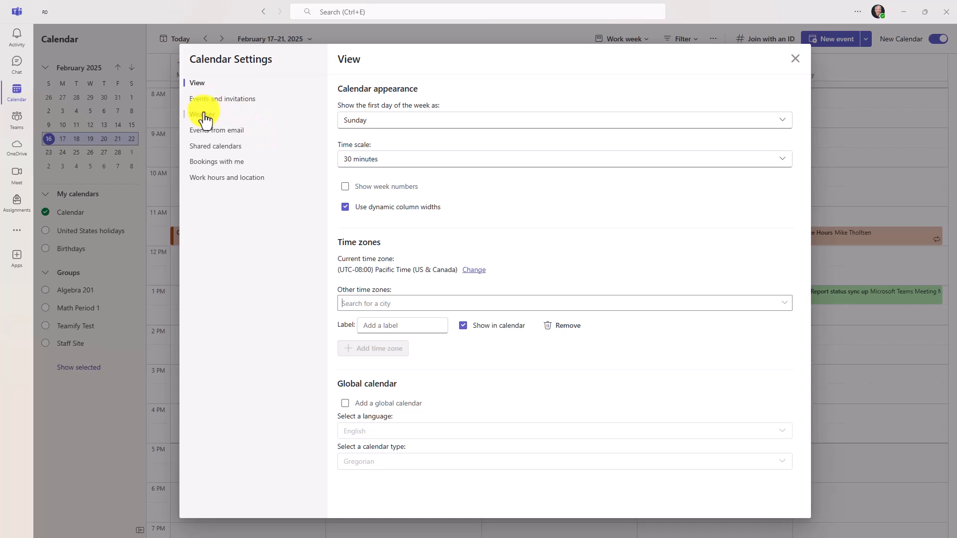
click(202, 115)
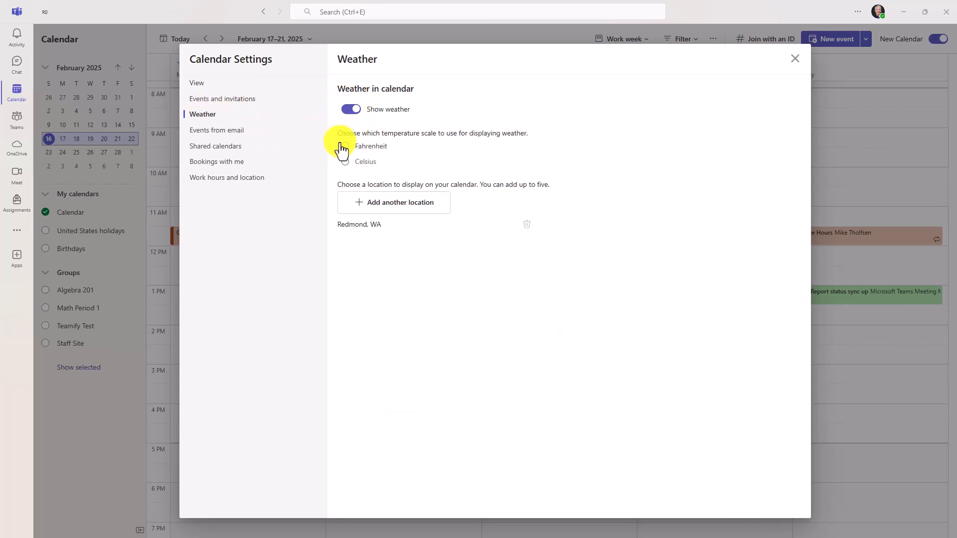
click(345, 146)
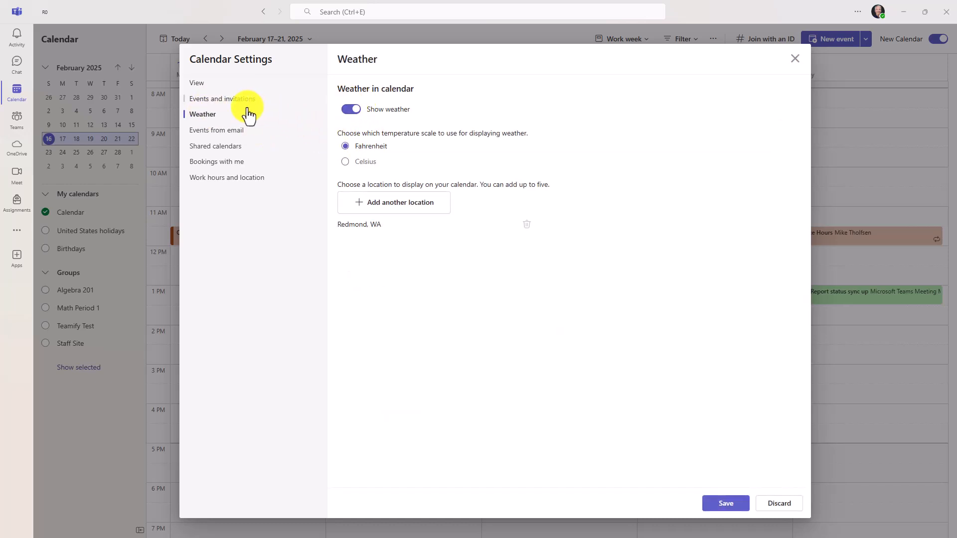
mouse_move(224, 168)
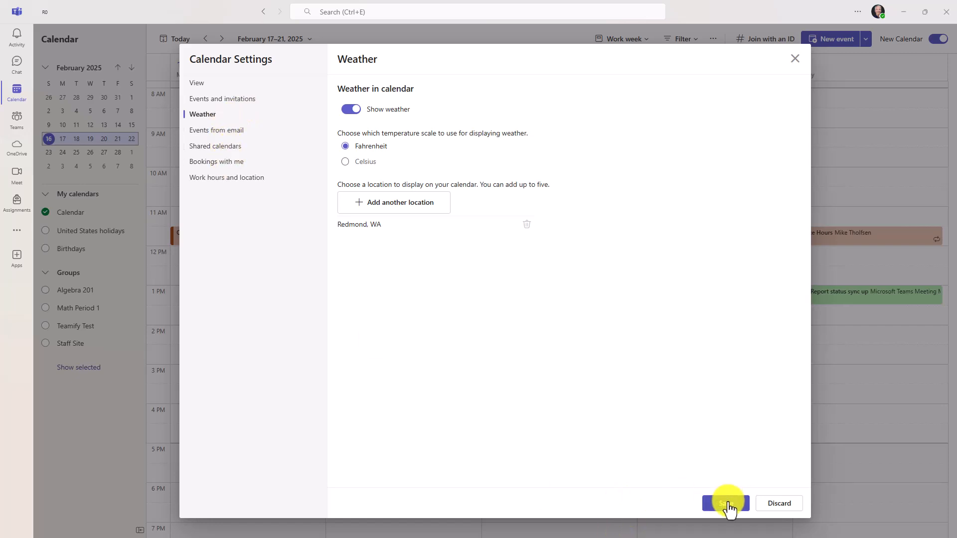
click(724, 503)
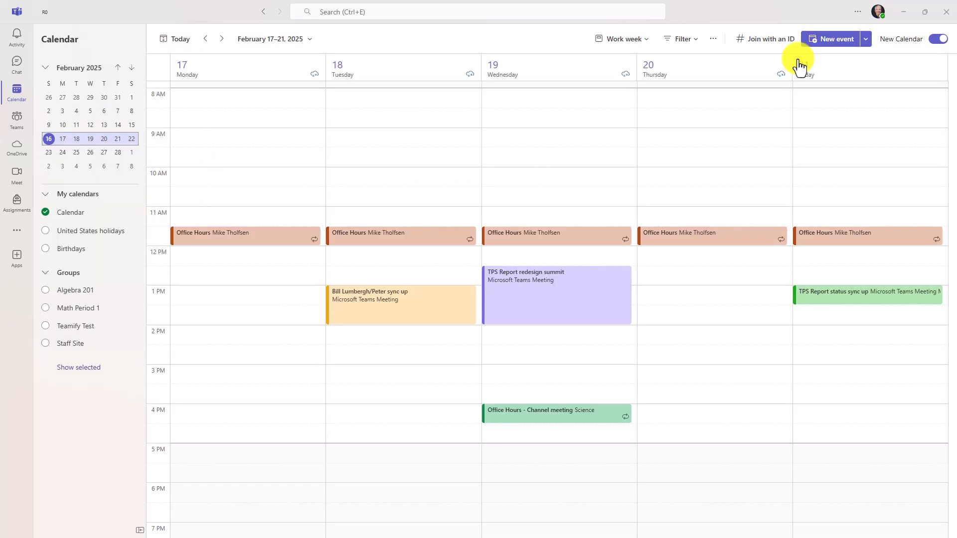
mouse_move(625, 80)
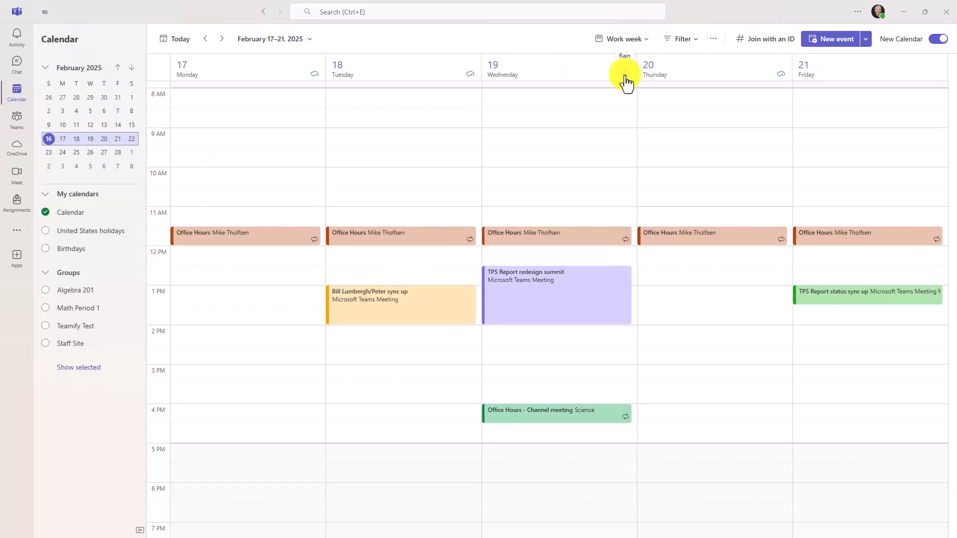
click(624, 61)
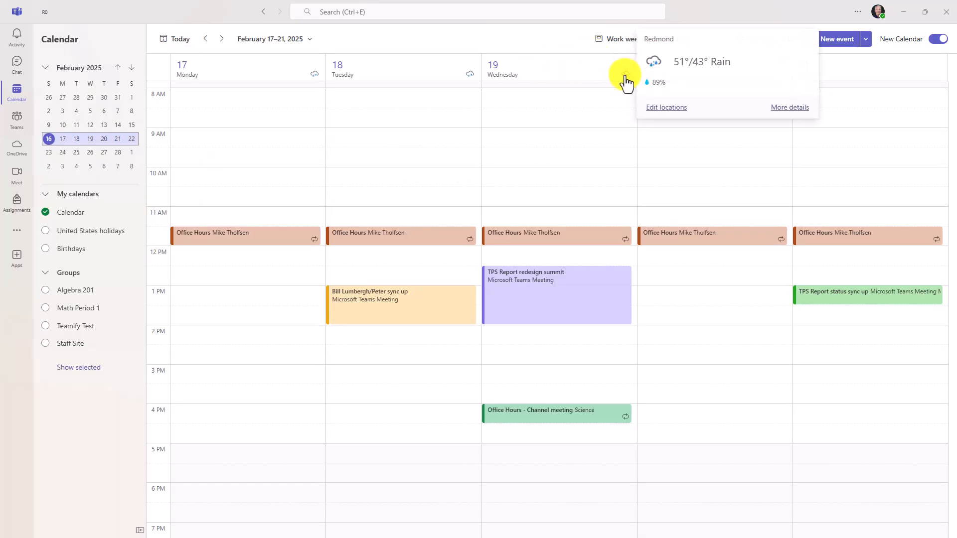
mouse_move(714, 83)
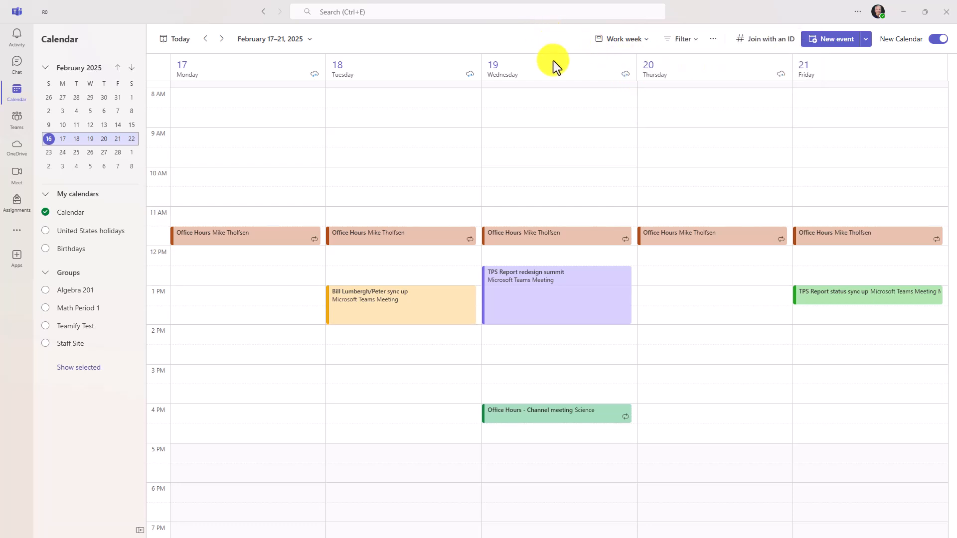
mouse_move(682, 308)
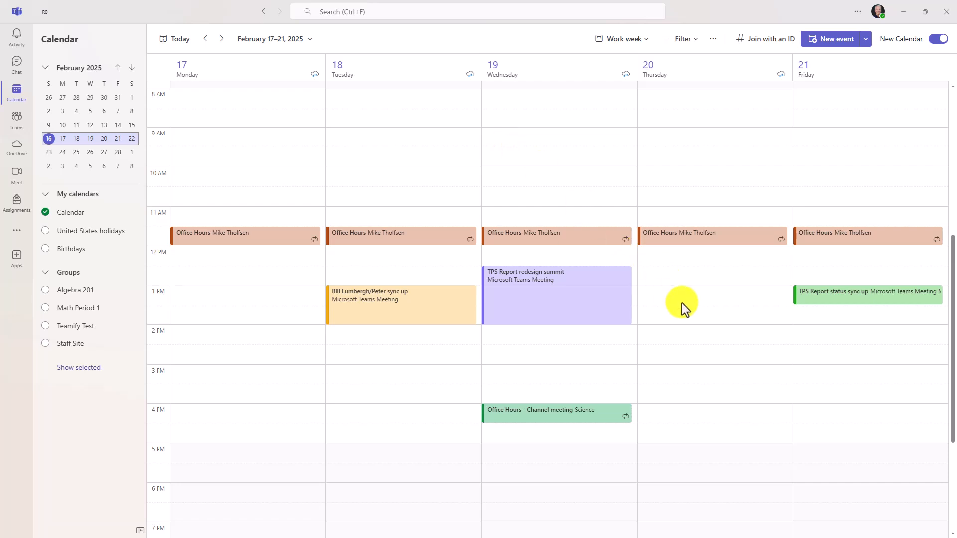
Draft a full-form in-person Thursday 1:05–1:30 PM meeting, then discard it.
click(680, 306)
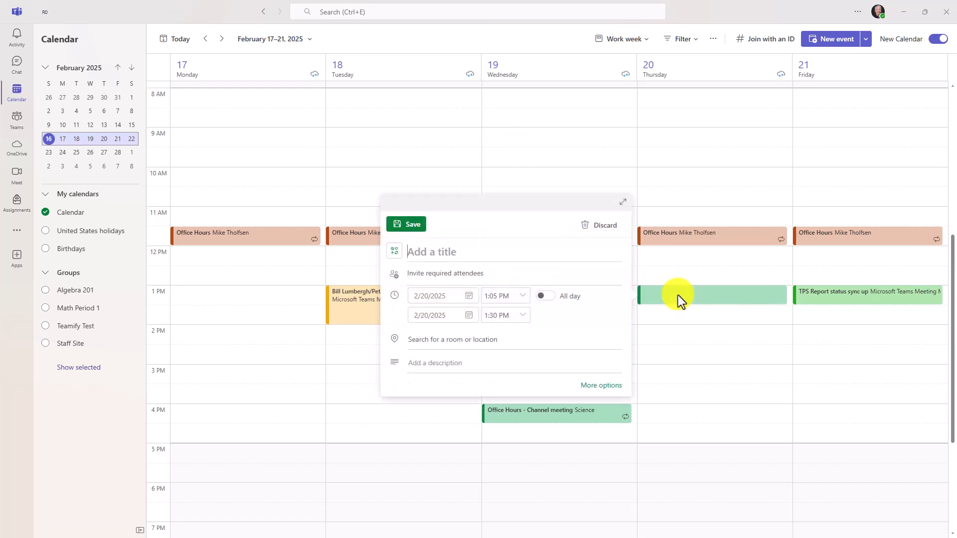
click(426, 252)
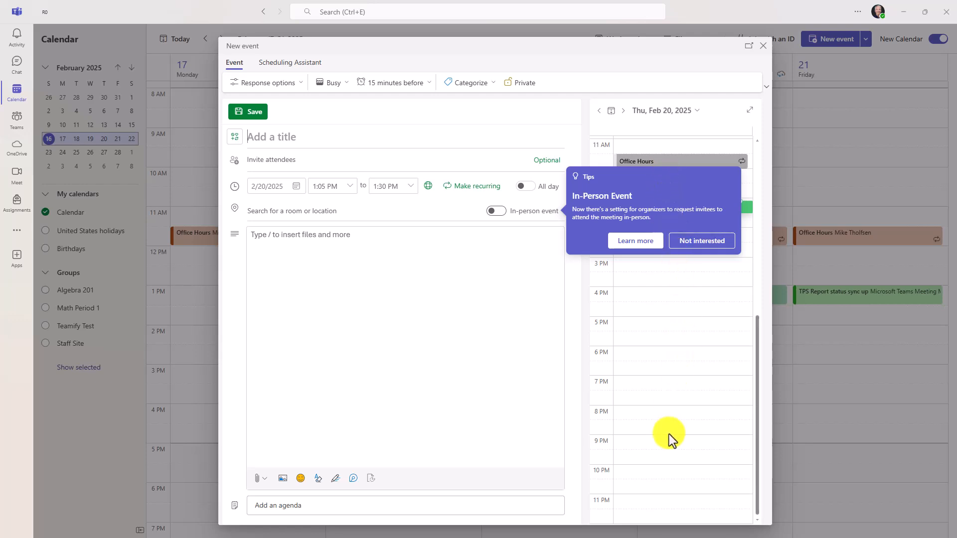
click(496, 211)
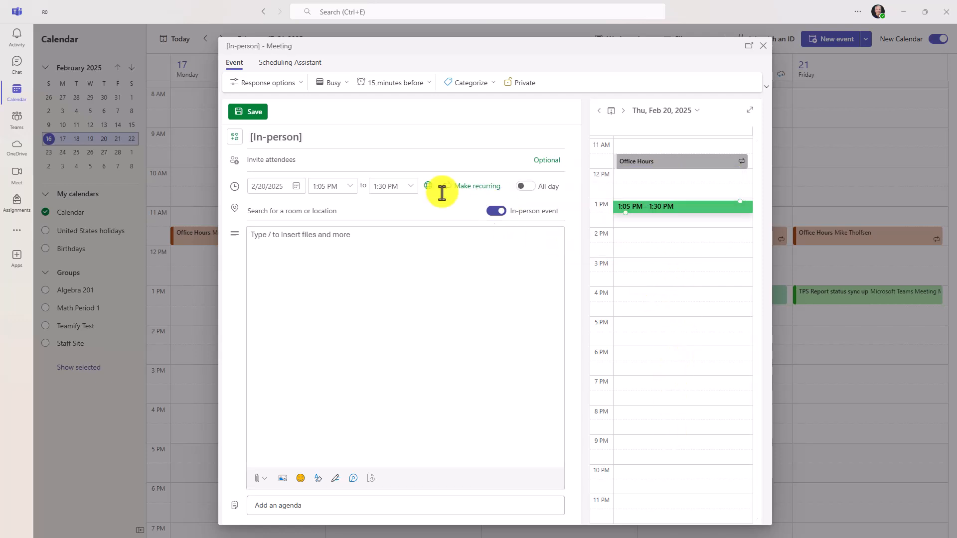
mouse_move(328, 380)
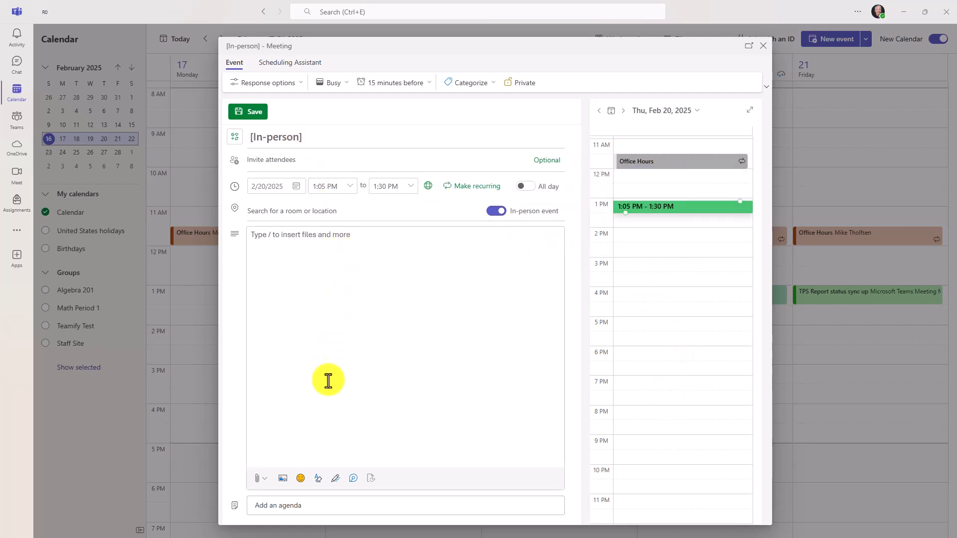
click(317, 478)
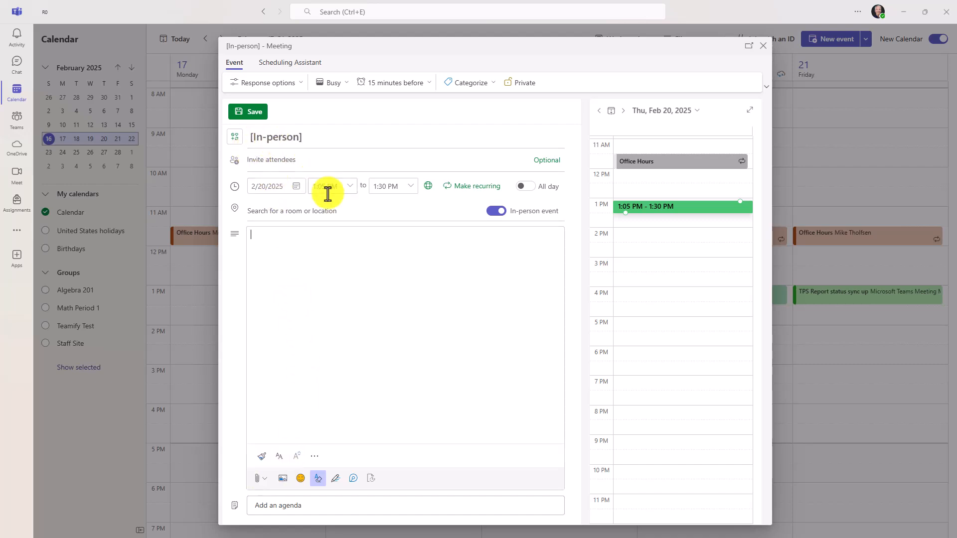
click(265, 83)
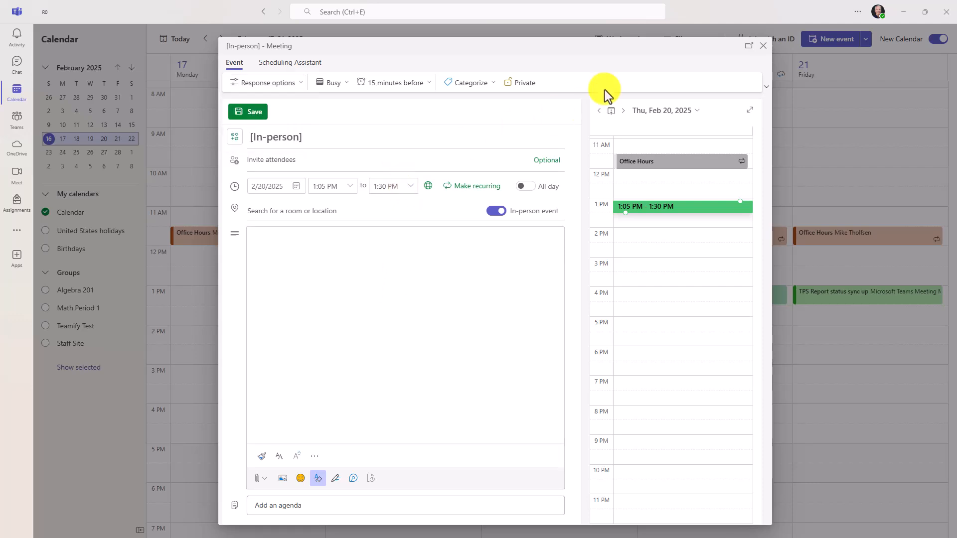
click(763, 46)
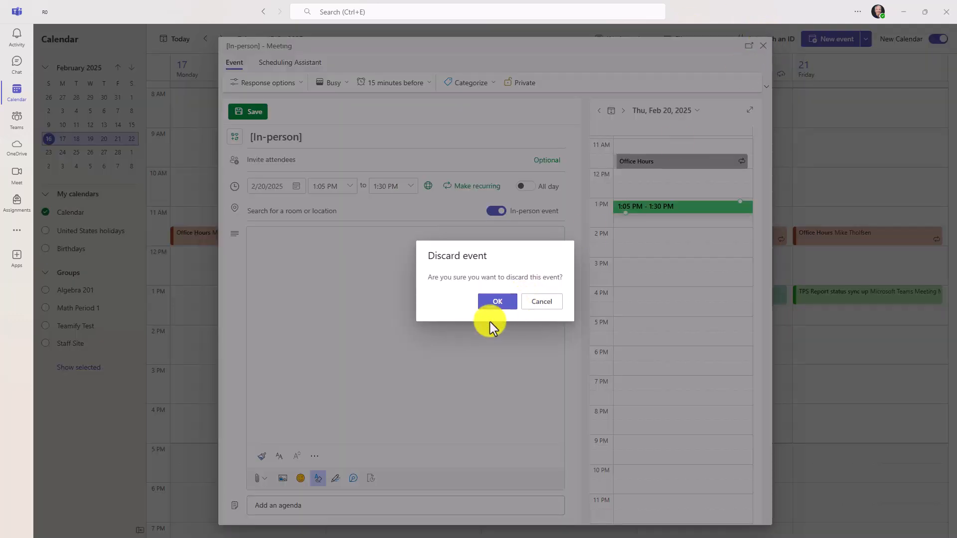